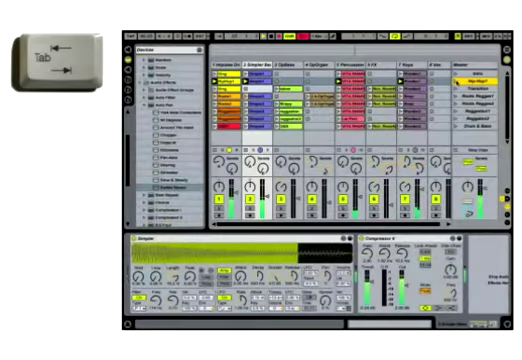
- Toggle the view with Tab twice to reach the Arrangement View
key(Tab)
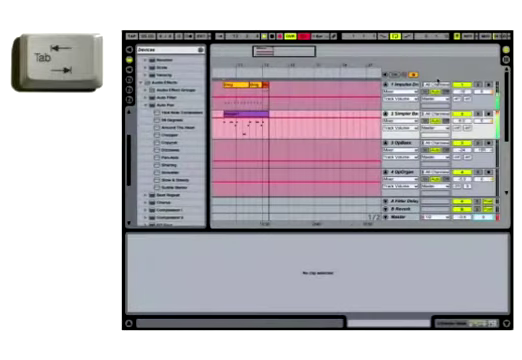
key(Tab)
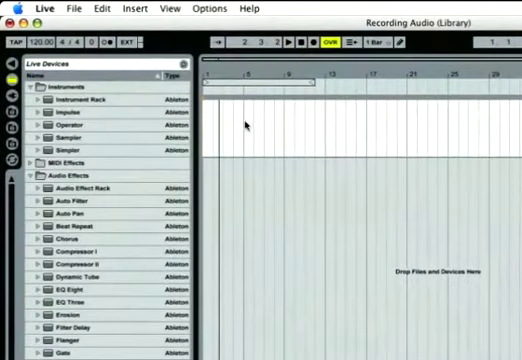
- Place the insert marker near the start of the arrangement and open the File menu
click(290, 42)
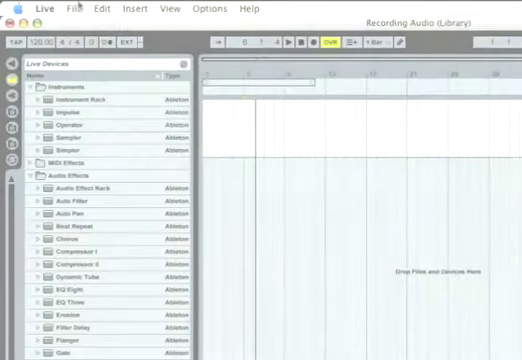
click(71, 8)
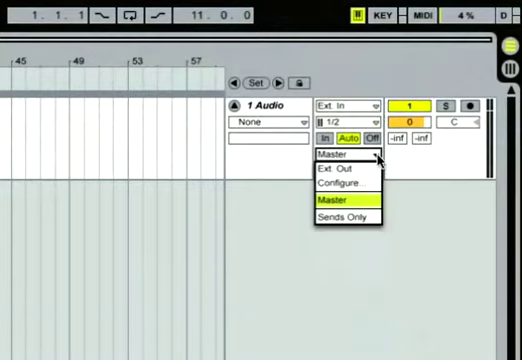
- Send the 1 Audio track's output to Master, keeping input Ext. In 1/2
click(345, 205)
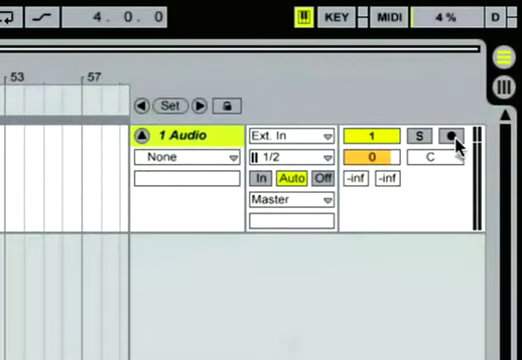
- Arm recording on the 1 Audio track
click(454, 135)
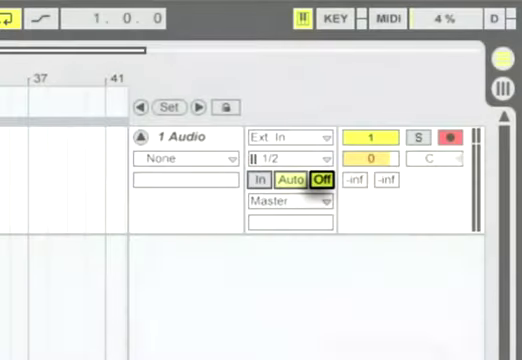
- Switch the track's monitoring Off and set the insert marker near bar 1
click(294, 180)
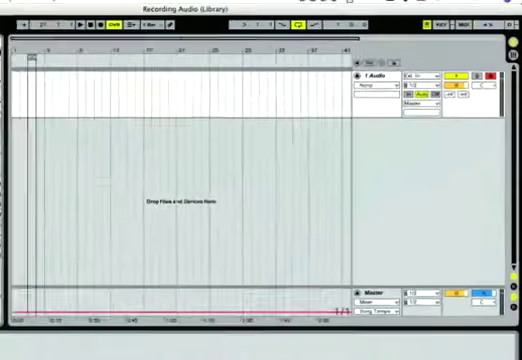
click(150, 6)
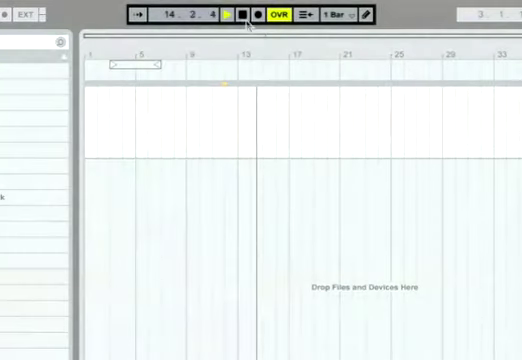
- Stop playback, then record a roughly two-bar audio clip on the armed track
click(233, 14)
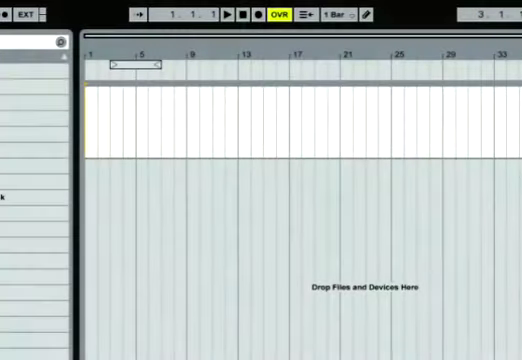
click(262, 12)
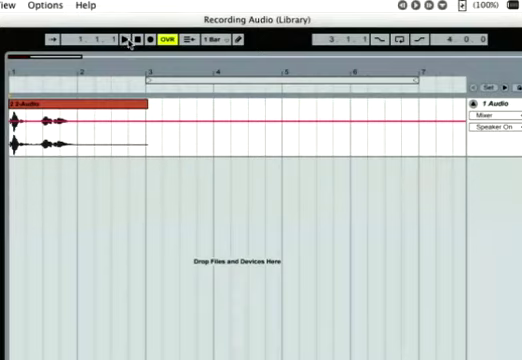
- Play the recorded clip from bar 17 beat 3, then stop playback
click(120, 42)
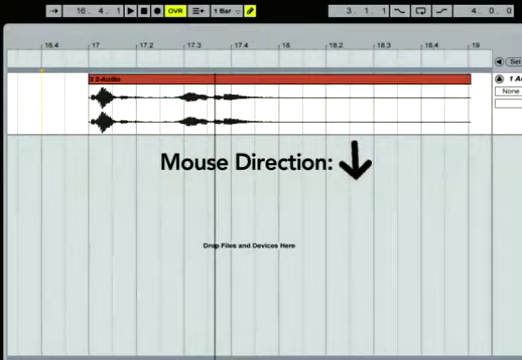
scroll(right, 3)
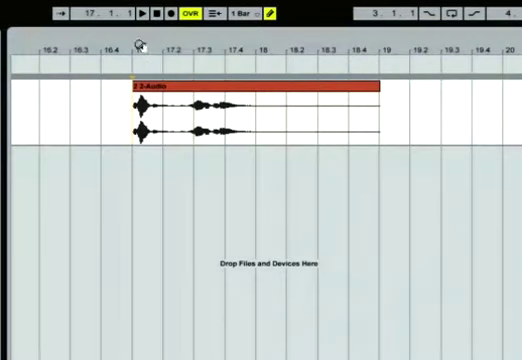
click(147, 14)
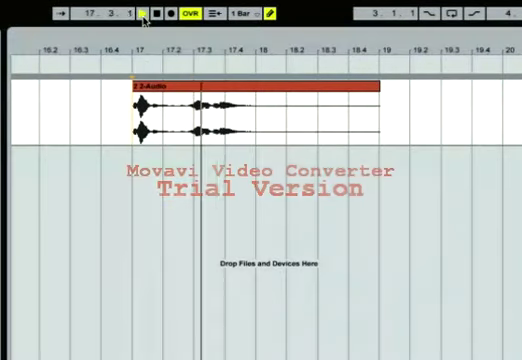
click(143, 13)
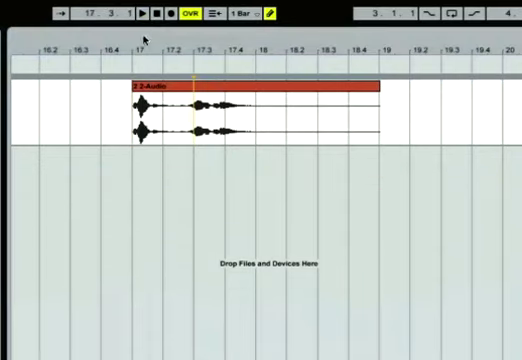
click(148, 13)
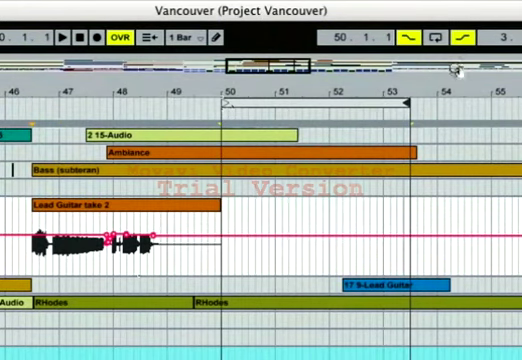
- Record a lead guitar take in Vancouver with the loop brace over bars 50–53
click(89, 39)
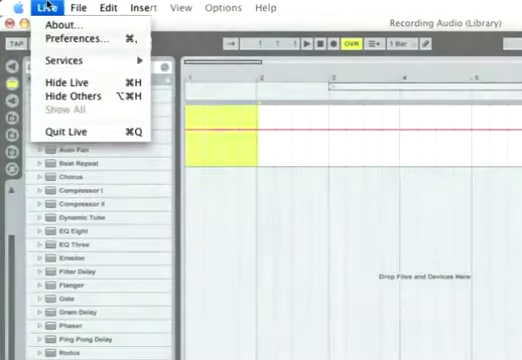
mouse_move(71, 39)
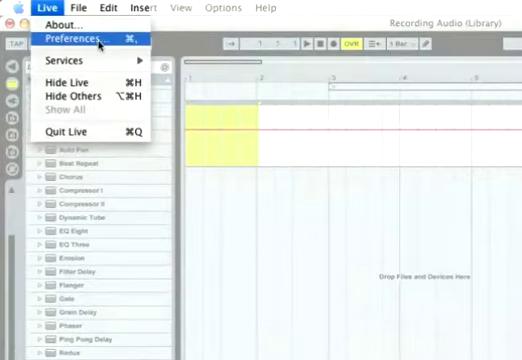
- Open Live's Preferences window on the Look/Feel page
click(74, 39)
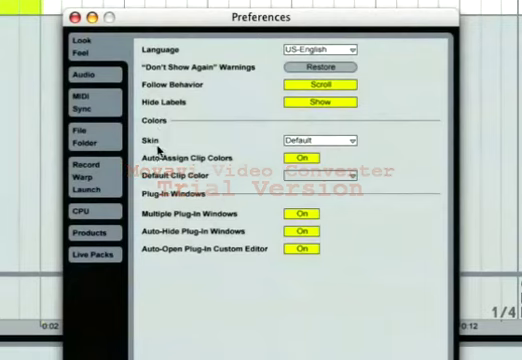
- Set Count-In to 1 Bar on the Record/Warp/Launch preferences tab
click(84, 170)
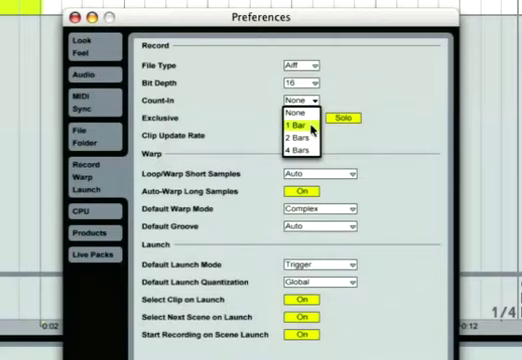
click(301, 123)
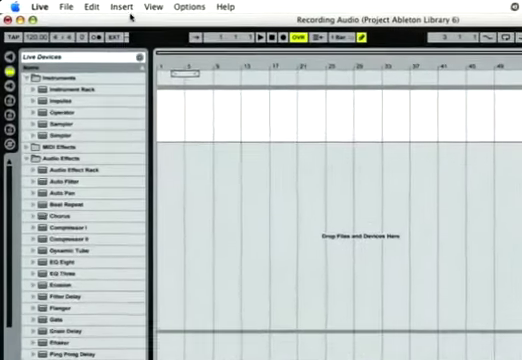
- Insert a second audio track, 2 Audio, from the Insert menu
click(120, 6)
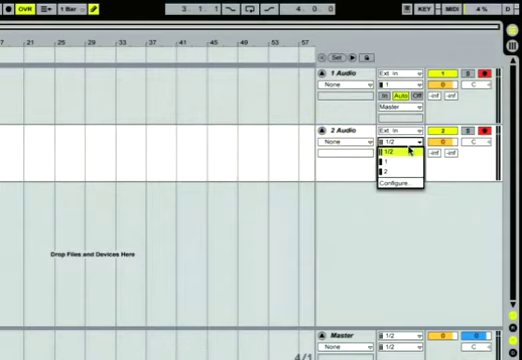
- Select an external input channel for the armed 2 Audio track
click(389, 154)
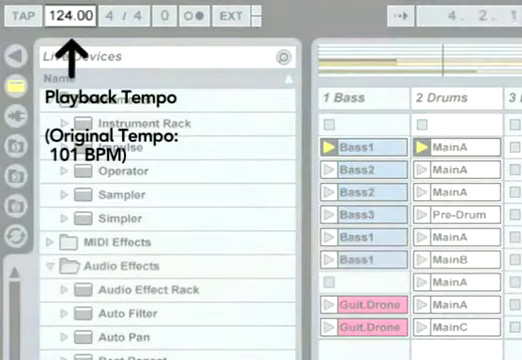
- Drag the Control Bar tempo field up from 124 to 135 BPM
drag(75, 15, 75, 5)
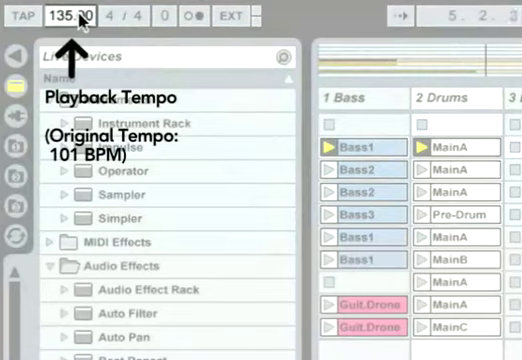